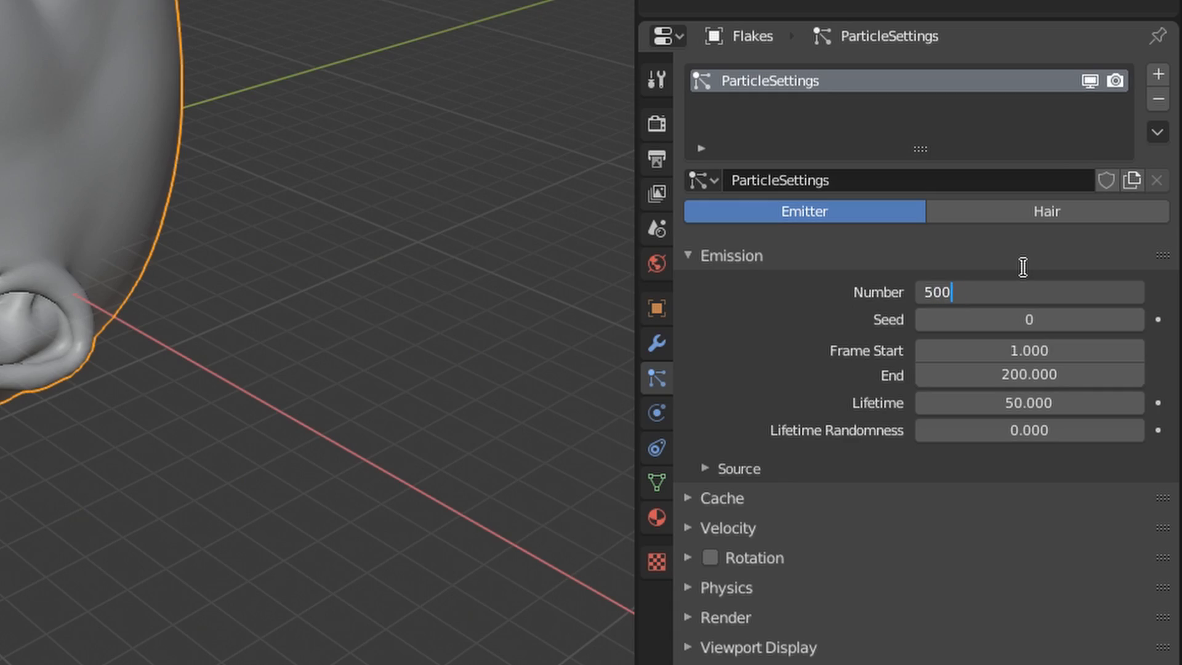
Step: Emit 500 particles with frame start/end 0, then add a Vertex Weight Proximity modifier to Flakes
click(1028, 351)
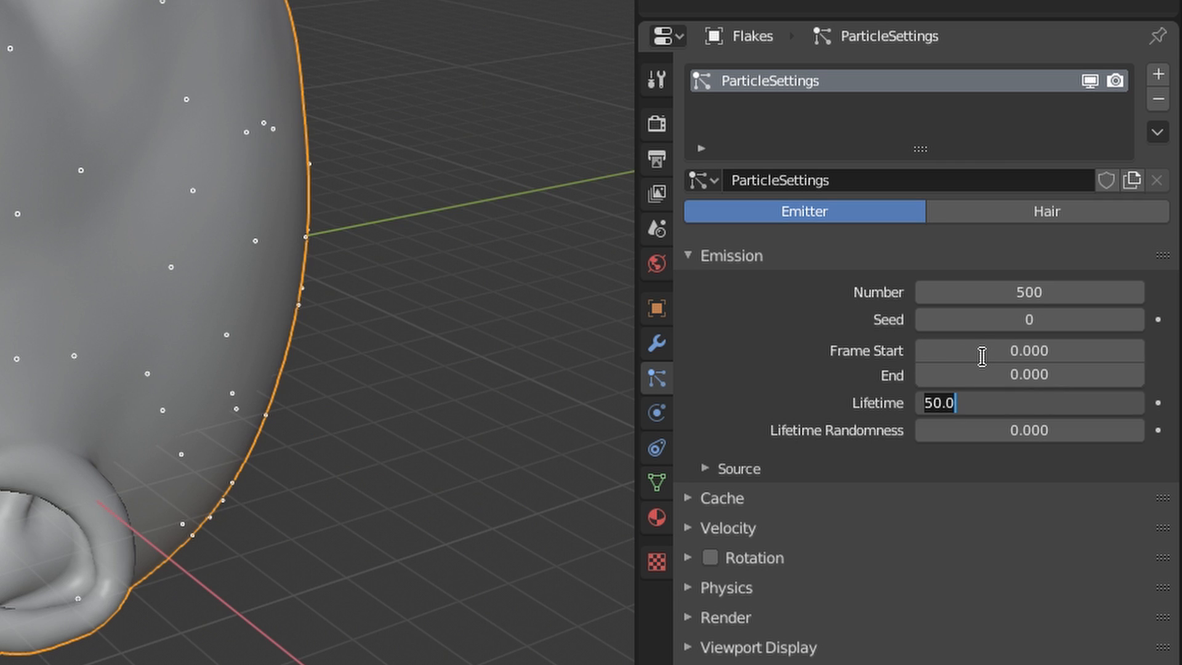
click(1046, 185)
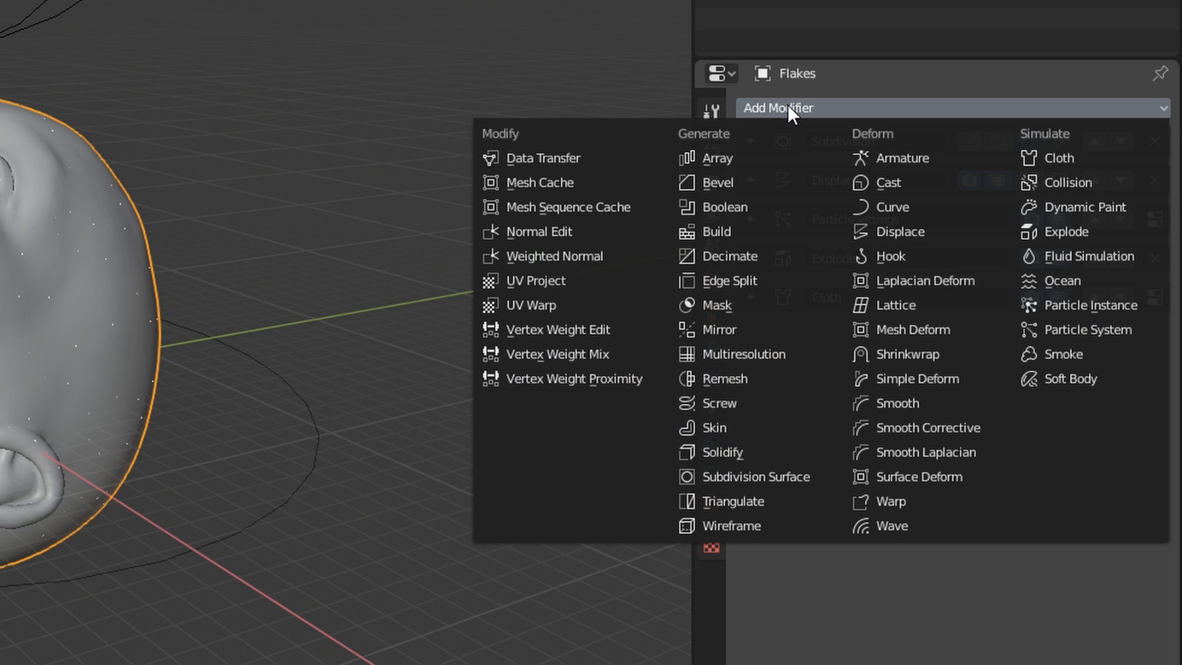
click(574, 379)
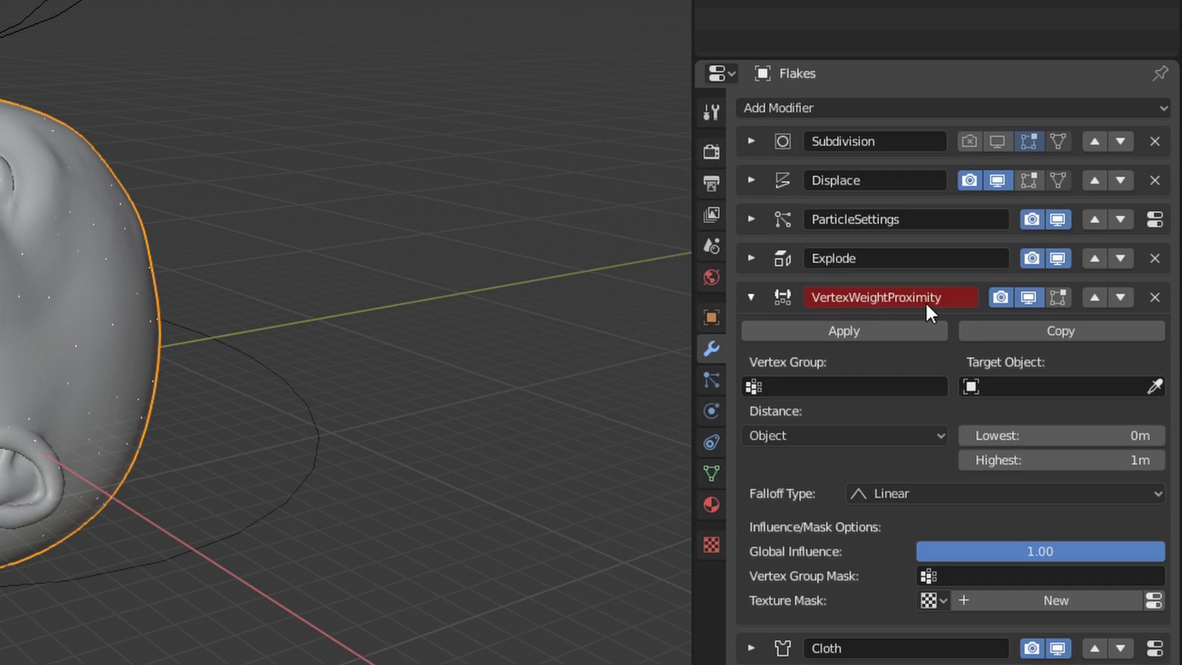
click(710, 352)
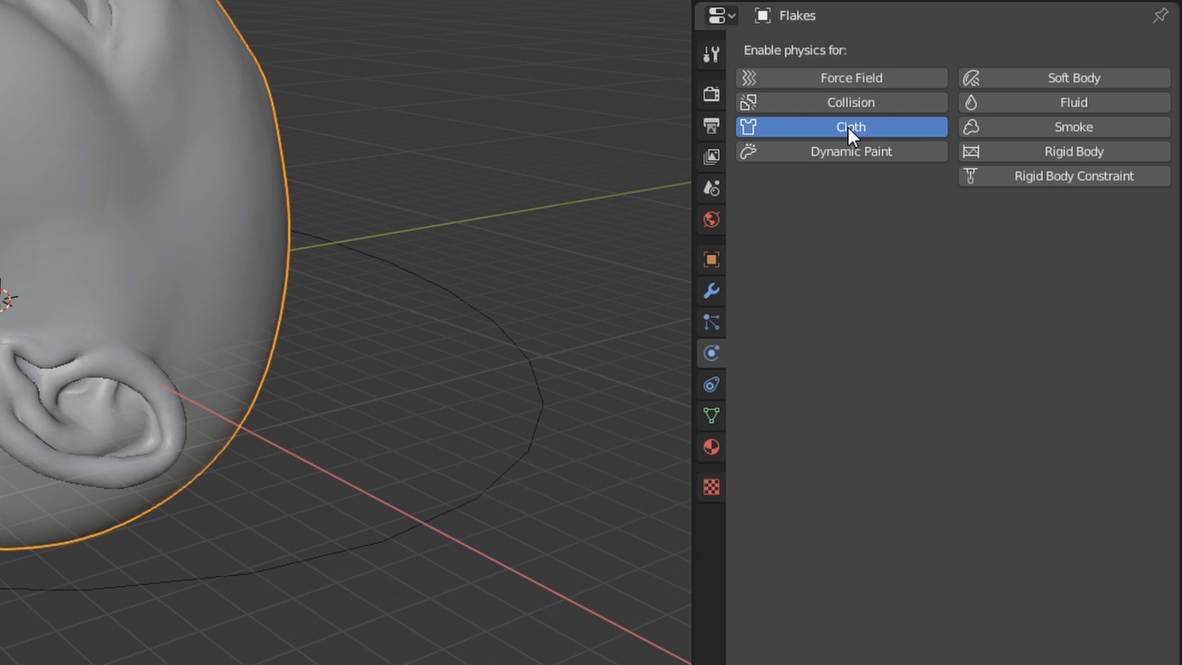
Step: Enable Cloth physics on Flakes and play the timeline so the head shatters into flakes
click(850, 127)
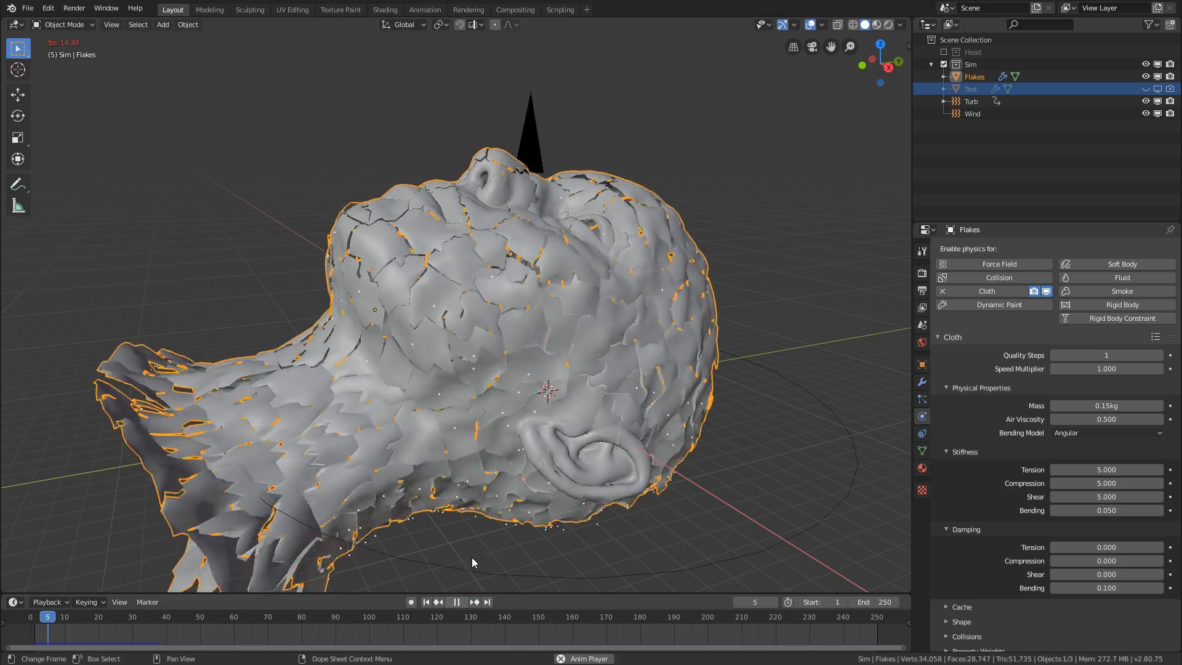
click(457, 601)
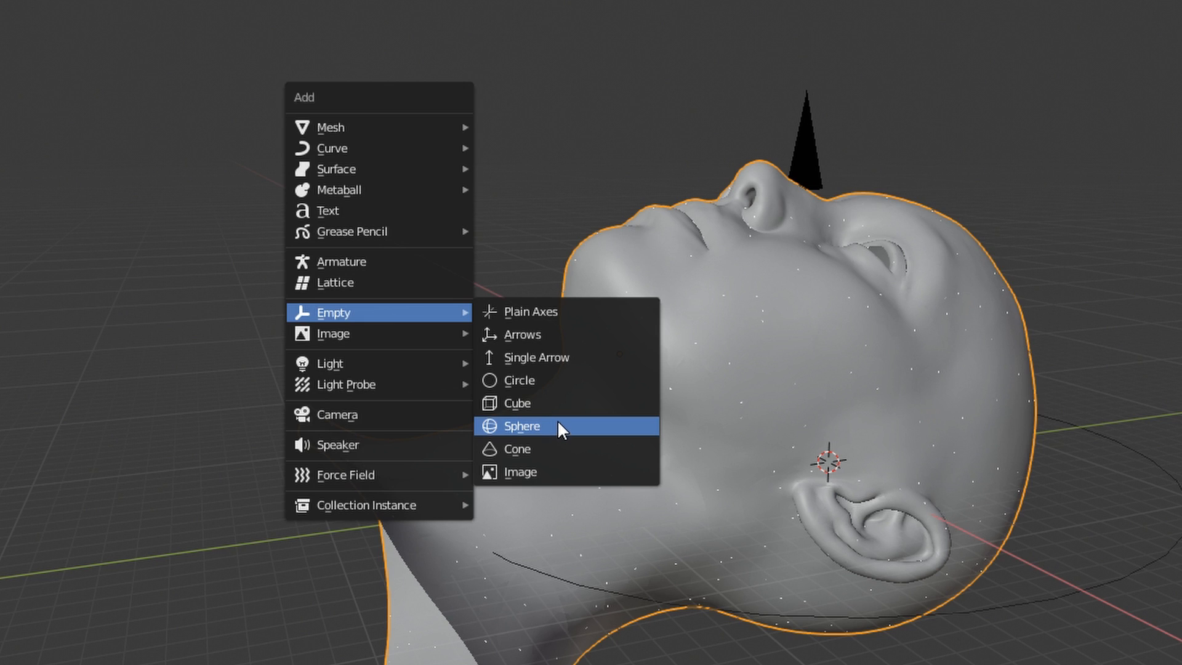
Step: Add a sphere-shaped empty to the scene with the head
click(523, 427)
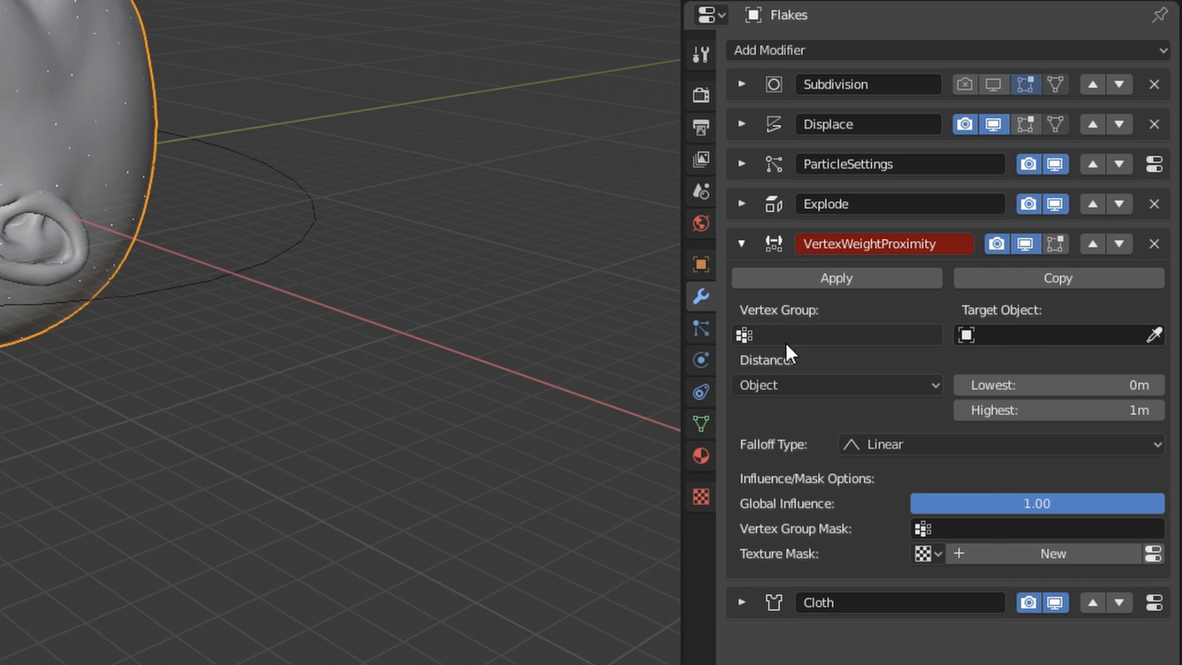
Step: Measure proximity from the target's geometry with Smooth falloff for the Pinned group
click(836, 384)
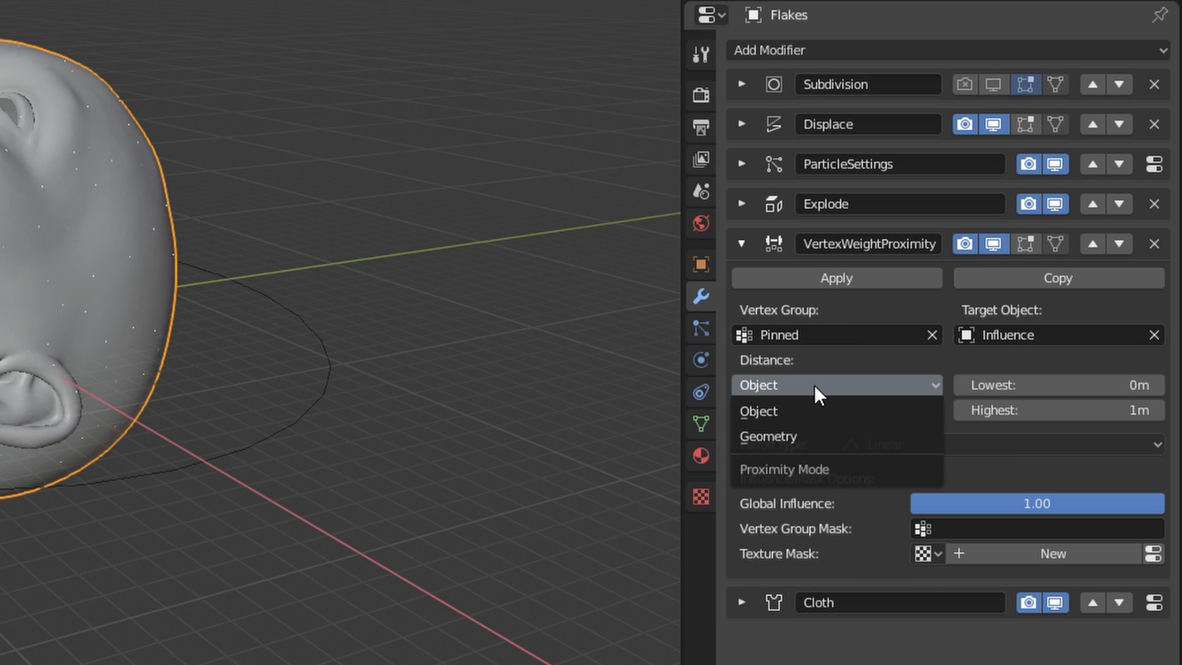
click(769, 436)
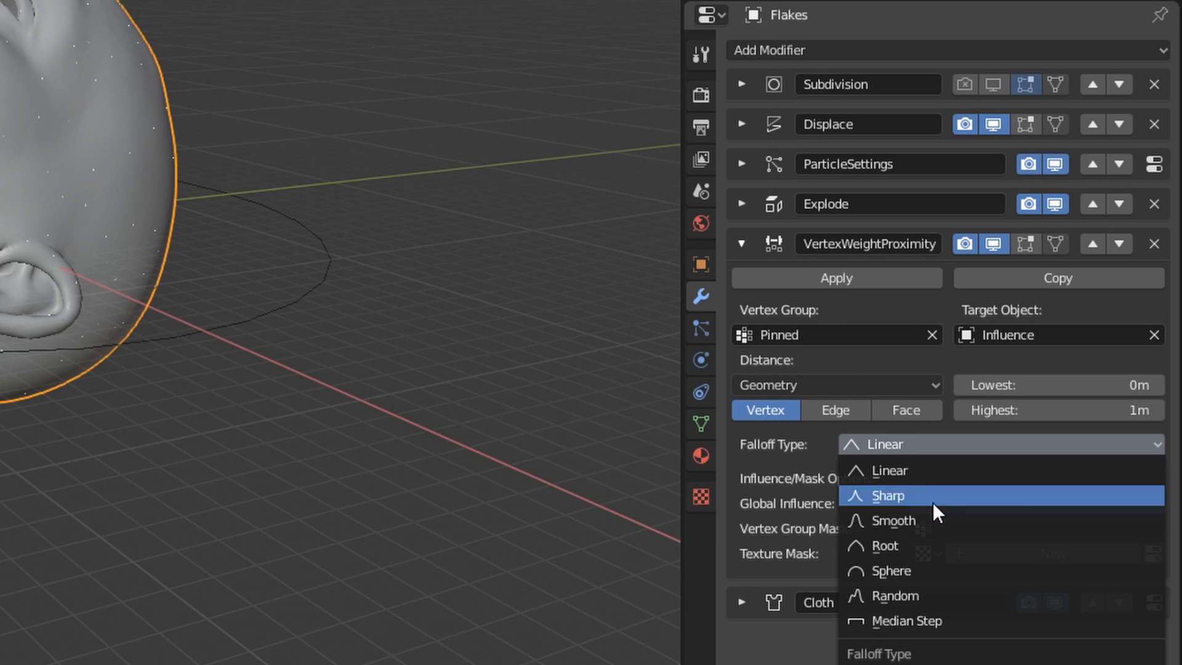
click(893, 520)
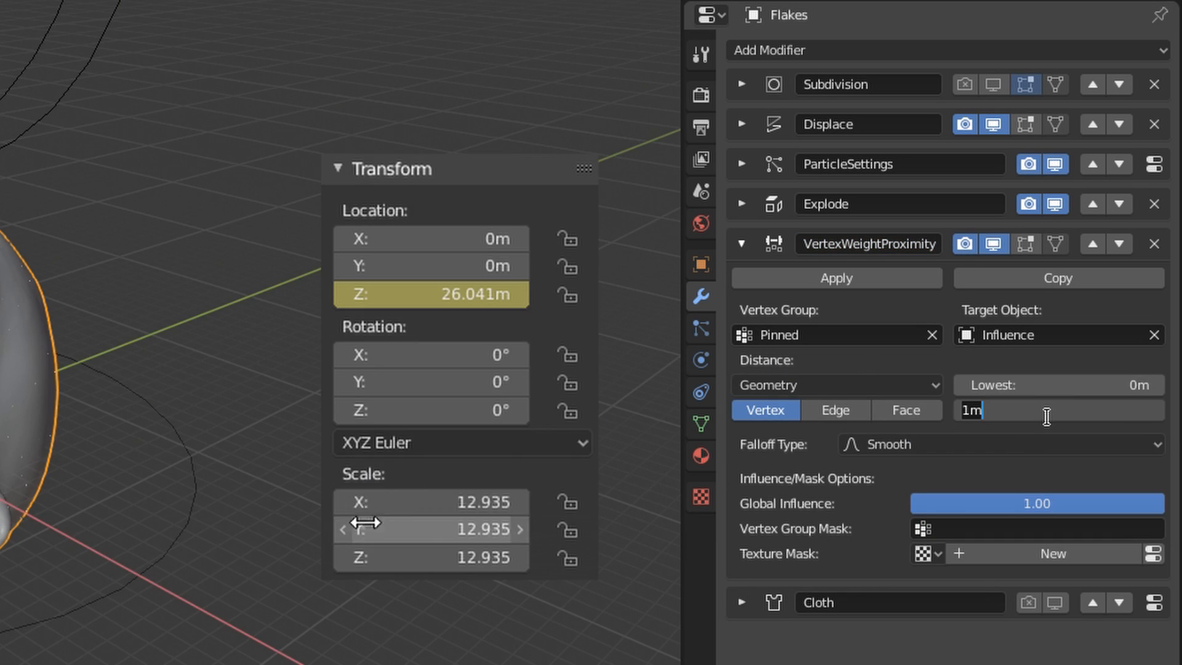